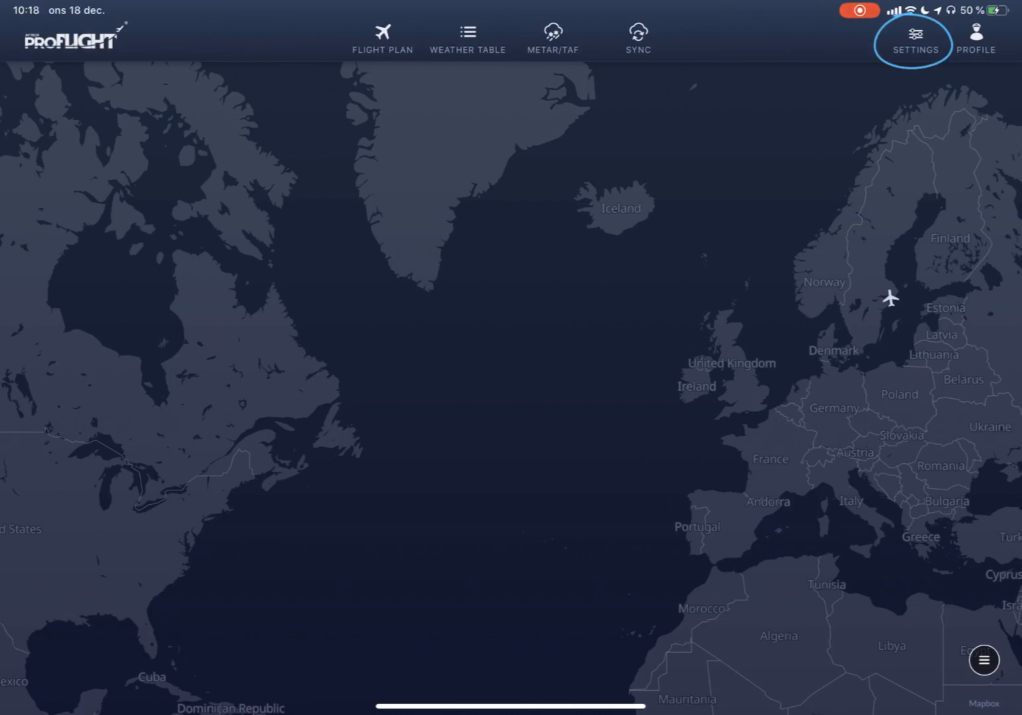
Step: Open the user manual from the My Settings panel to its table of contents
click(915, 37)
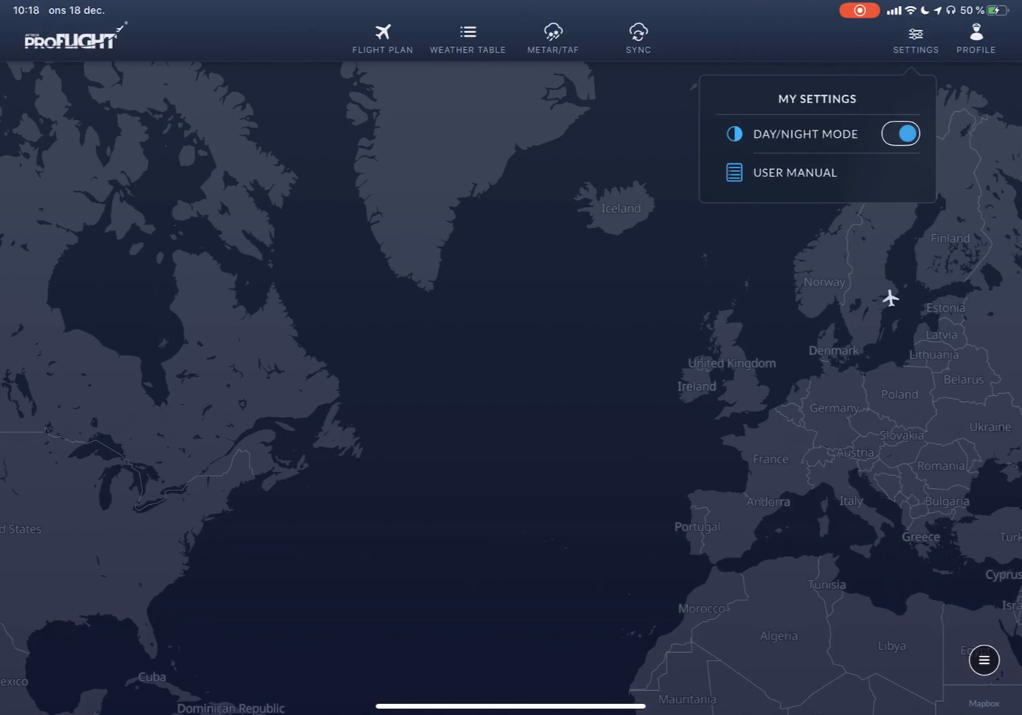
click(798, 172)
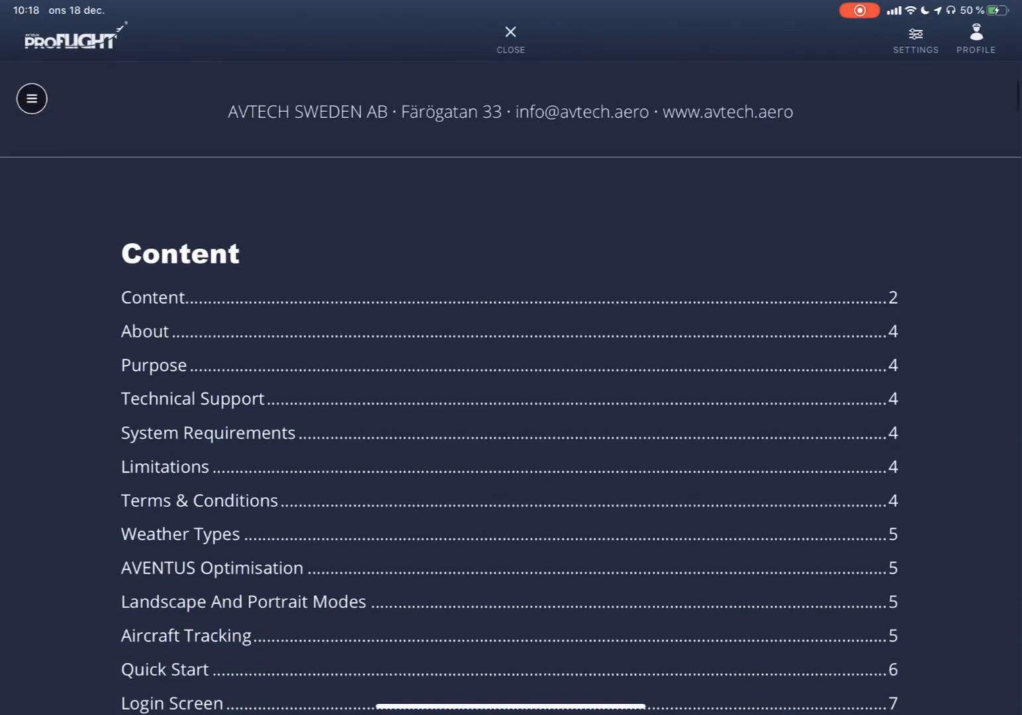
Step: View the manual's Quick Start section, then close the manual back to the map
scroll(down, 3)
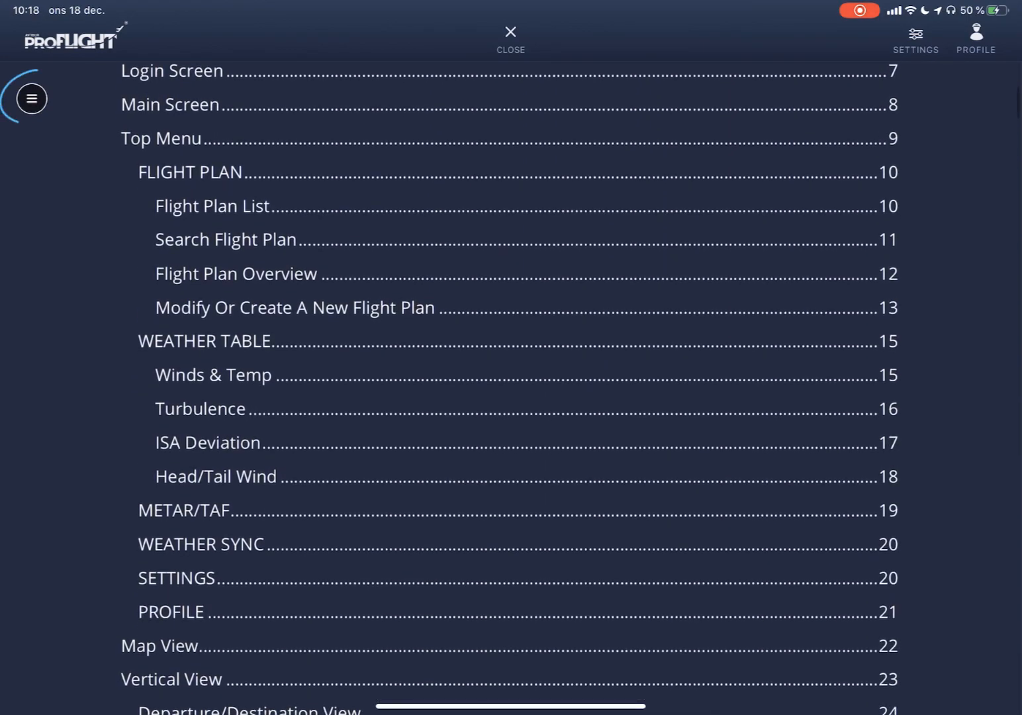
scroll(up, 3)
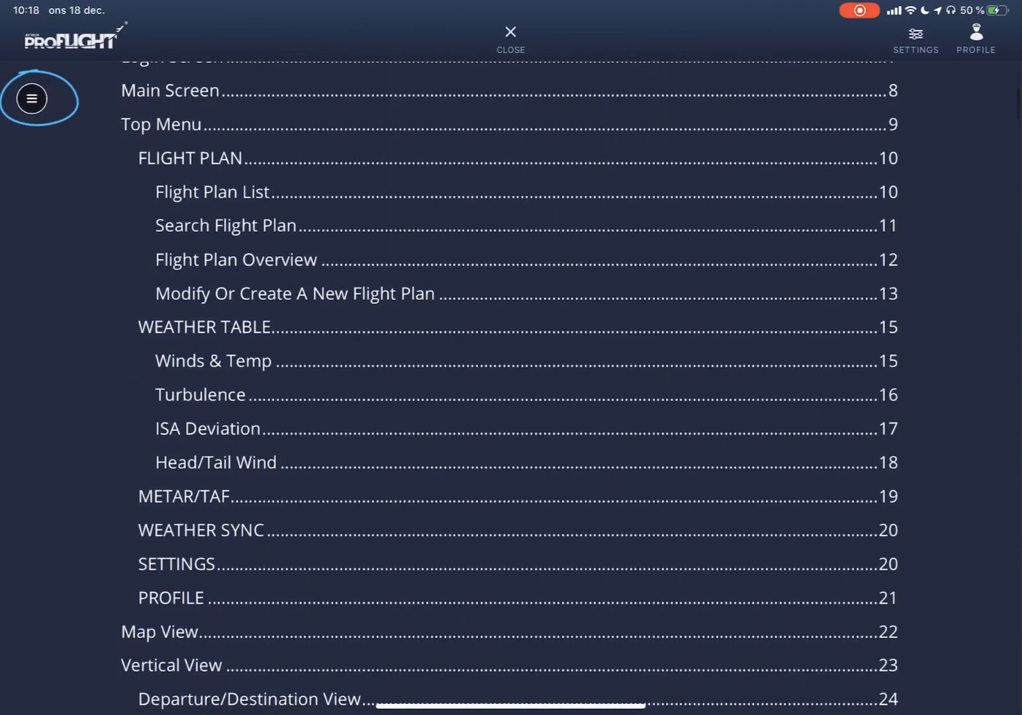
click(31, 99)
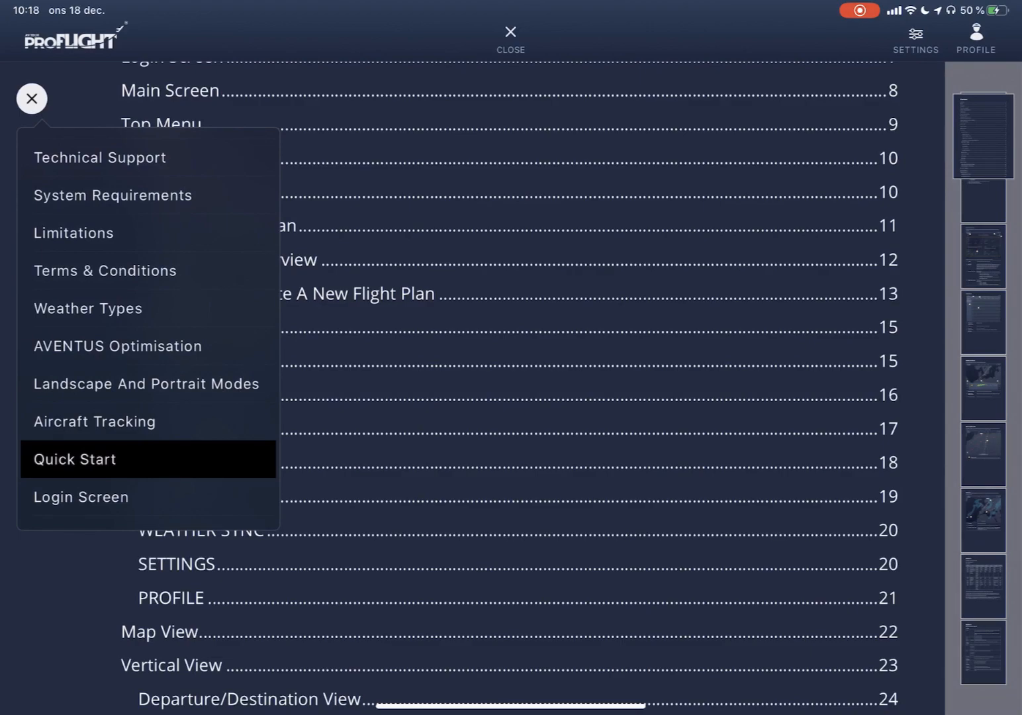
click(75, 459)
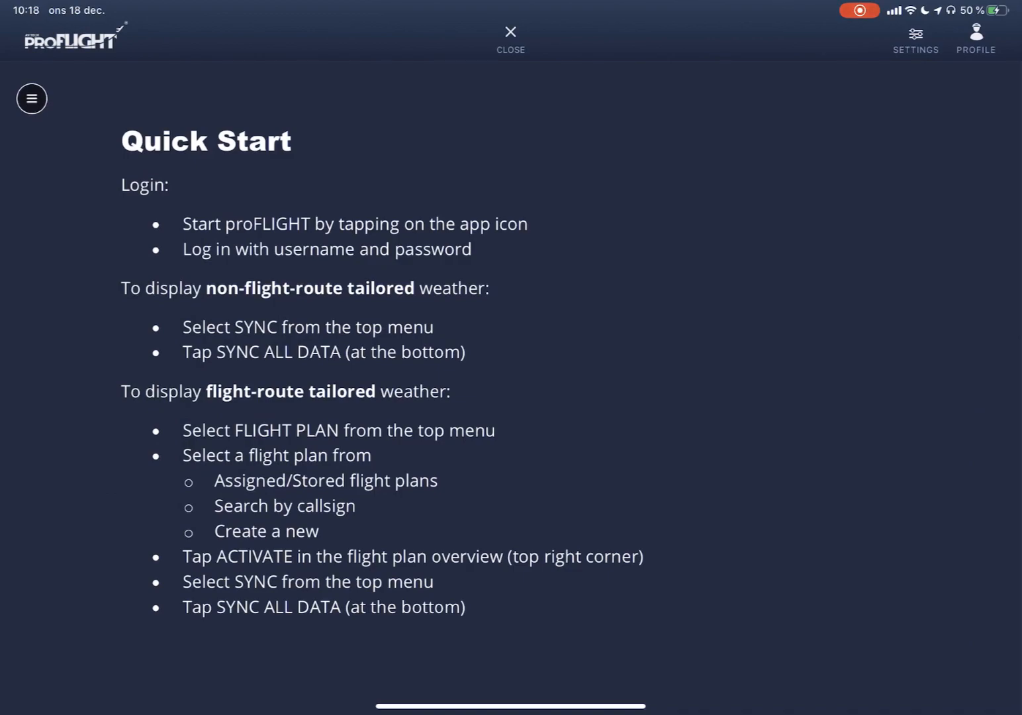
click(510, 40)
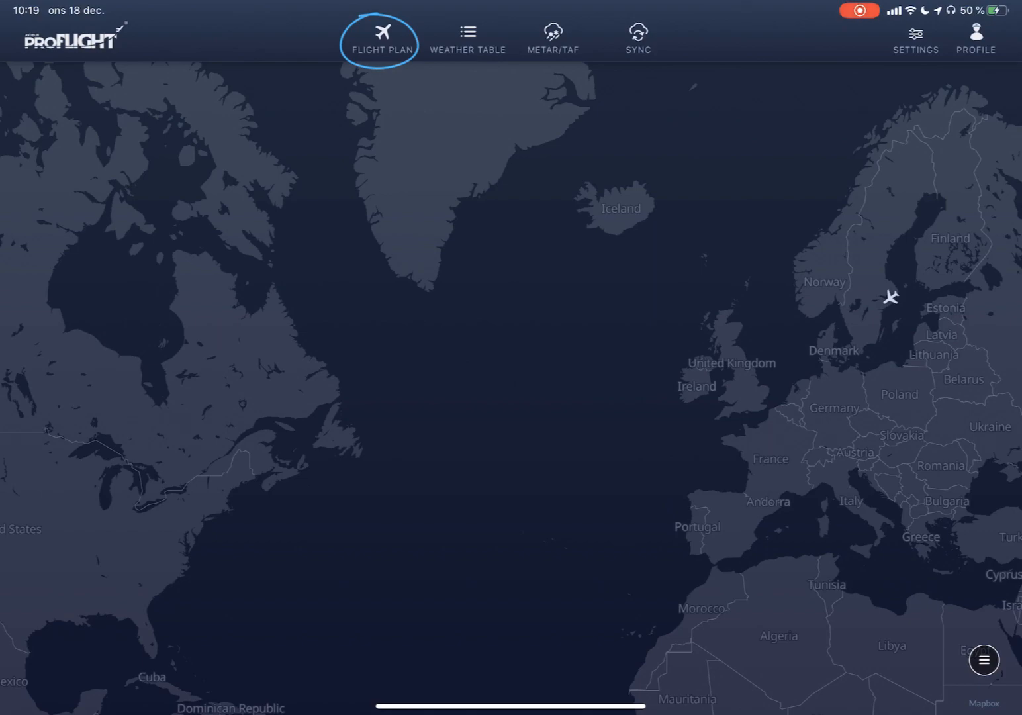
Step: Open the flight plans list and its Find Flight search by ATC callsign
click(380, 40)
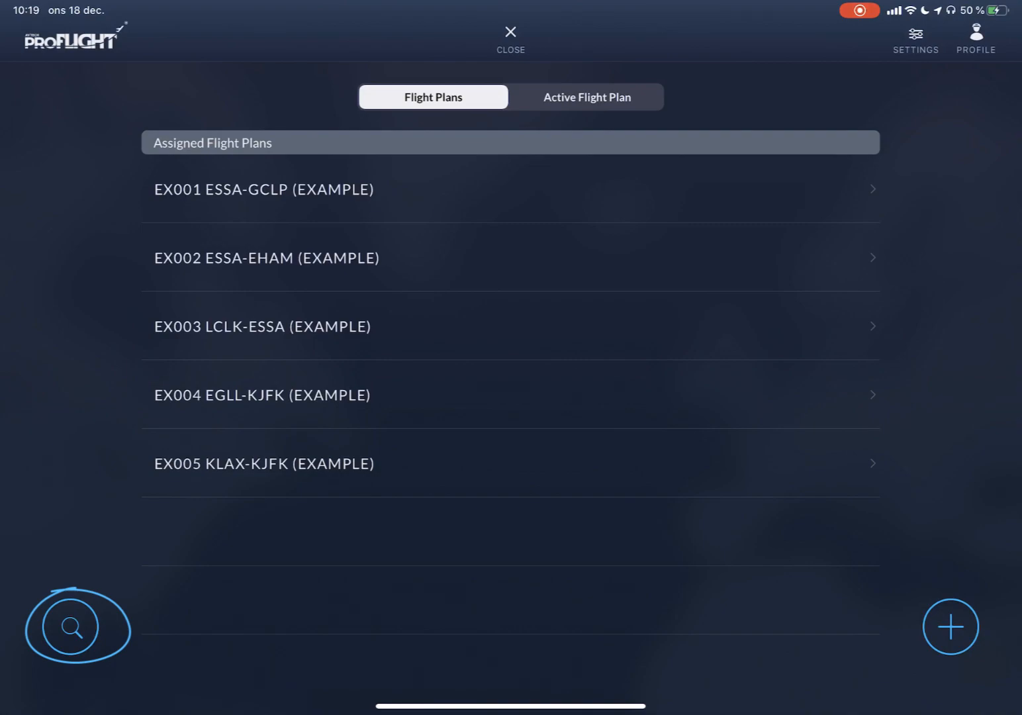
click(71, 626)
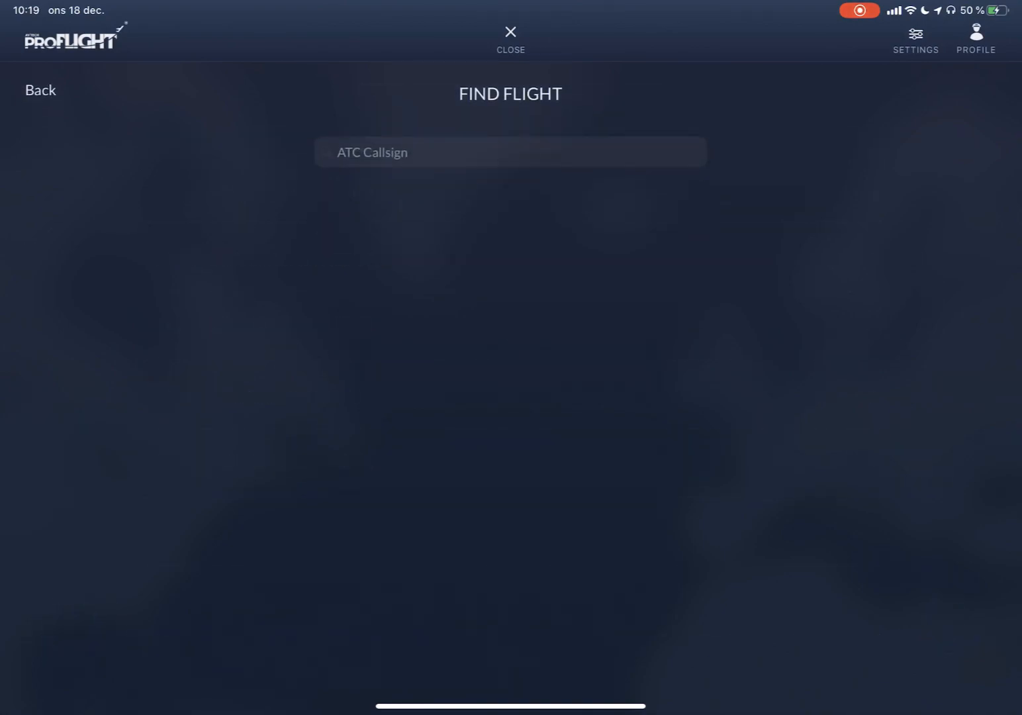
Step: Search callsign SAS945, then activate the ESSA–KORD flight plan
click(510, 152)
text(SAS)
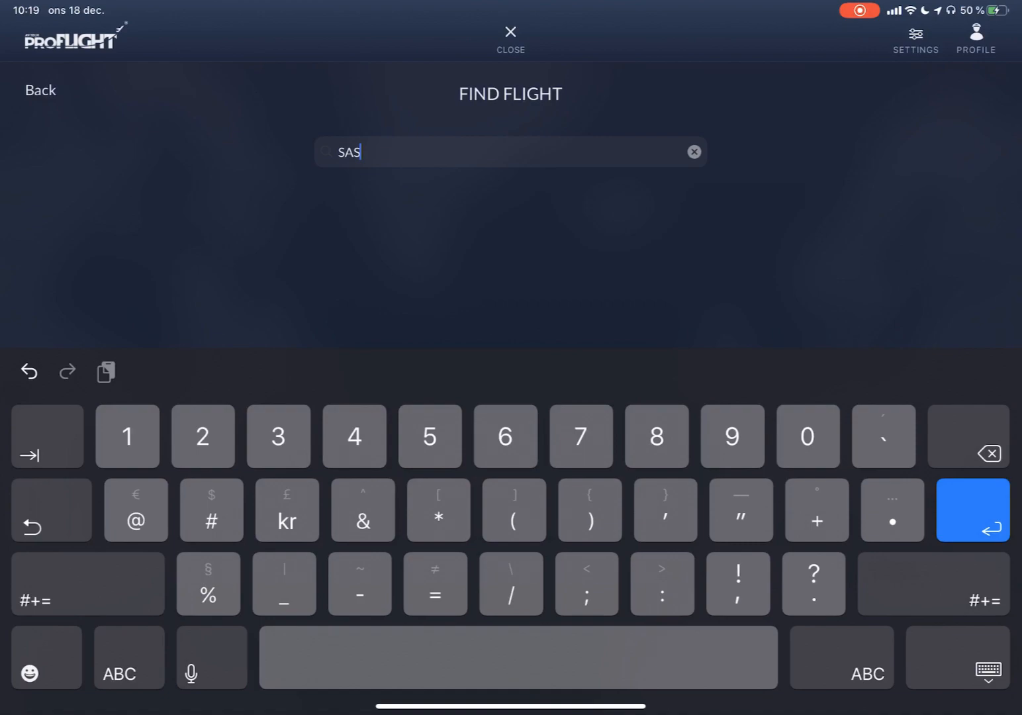
text(945)
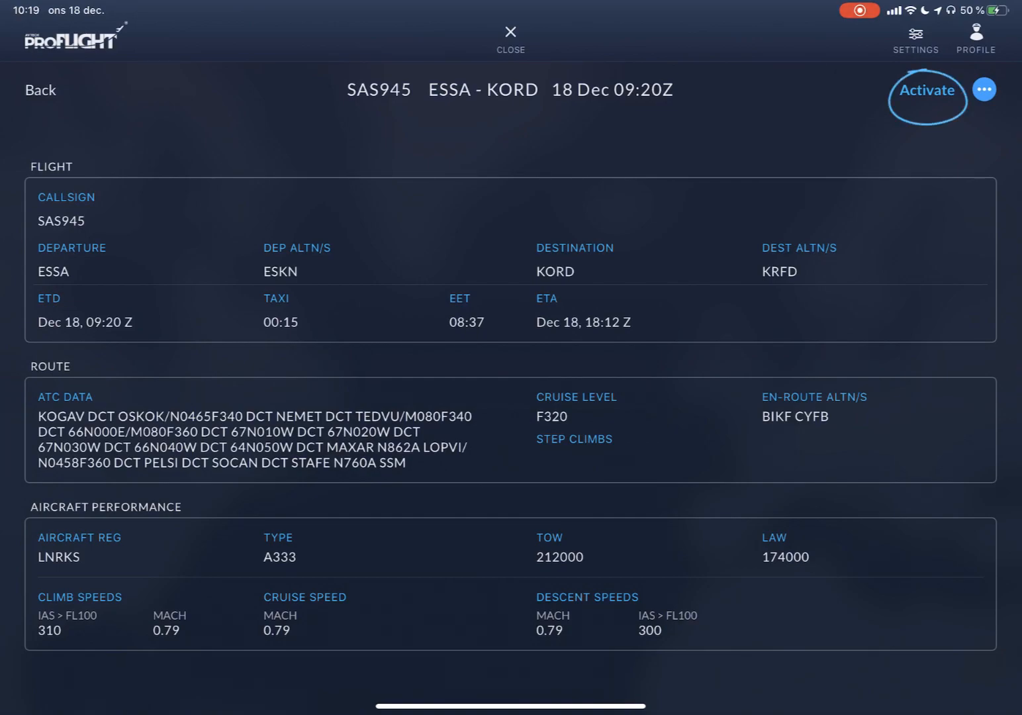
click(926, 90)
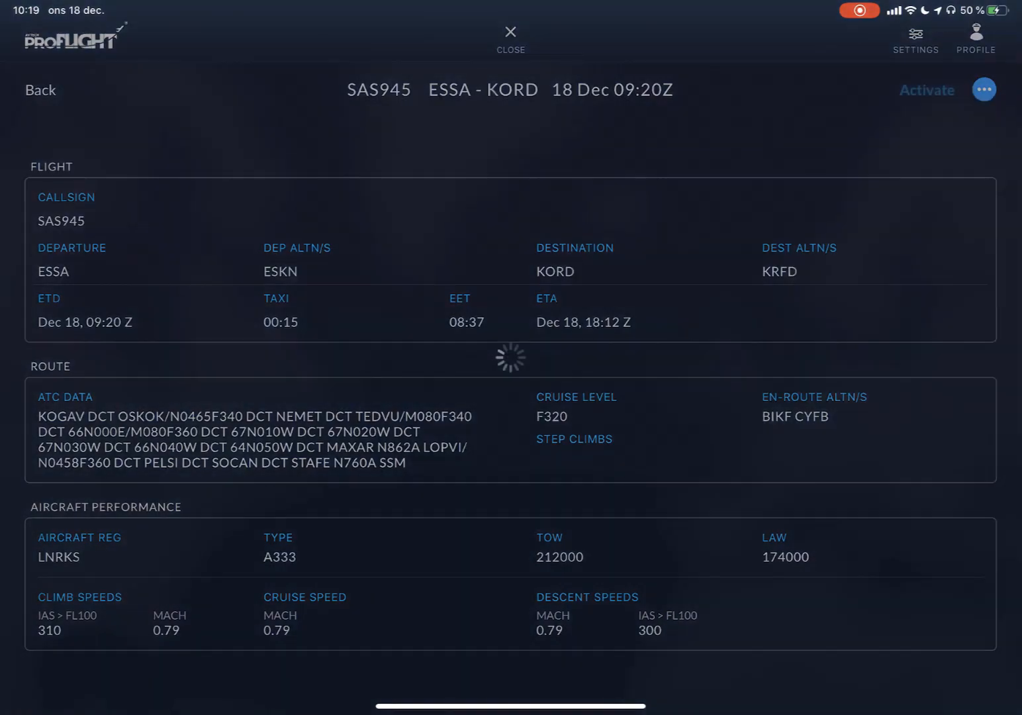
click(509, 40)
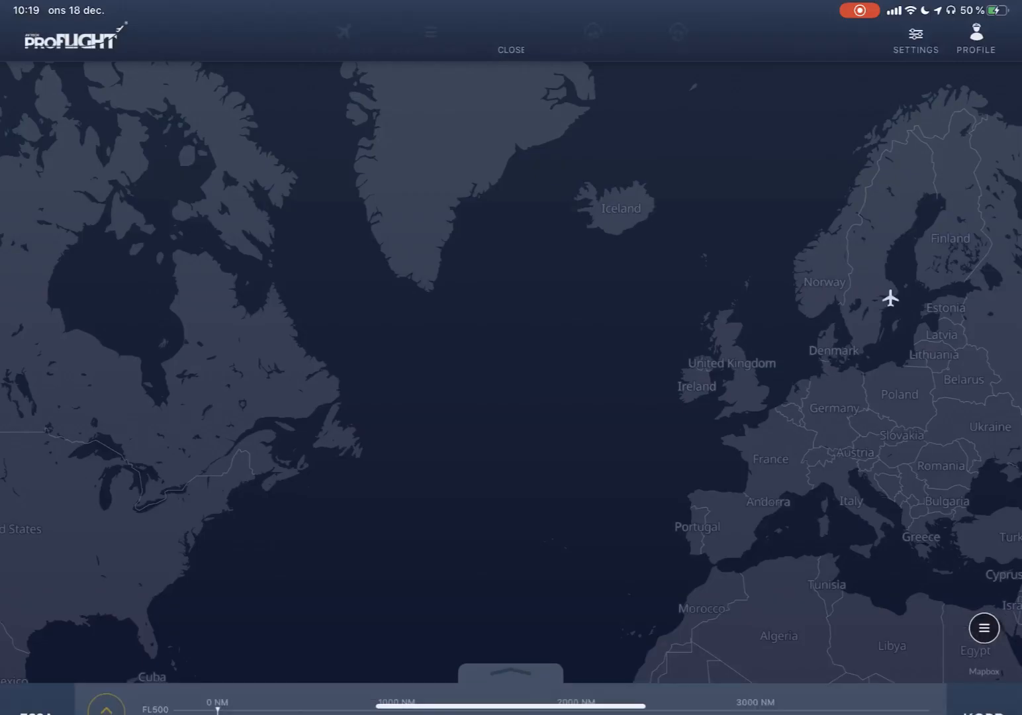